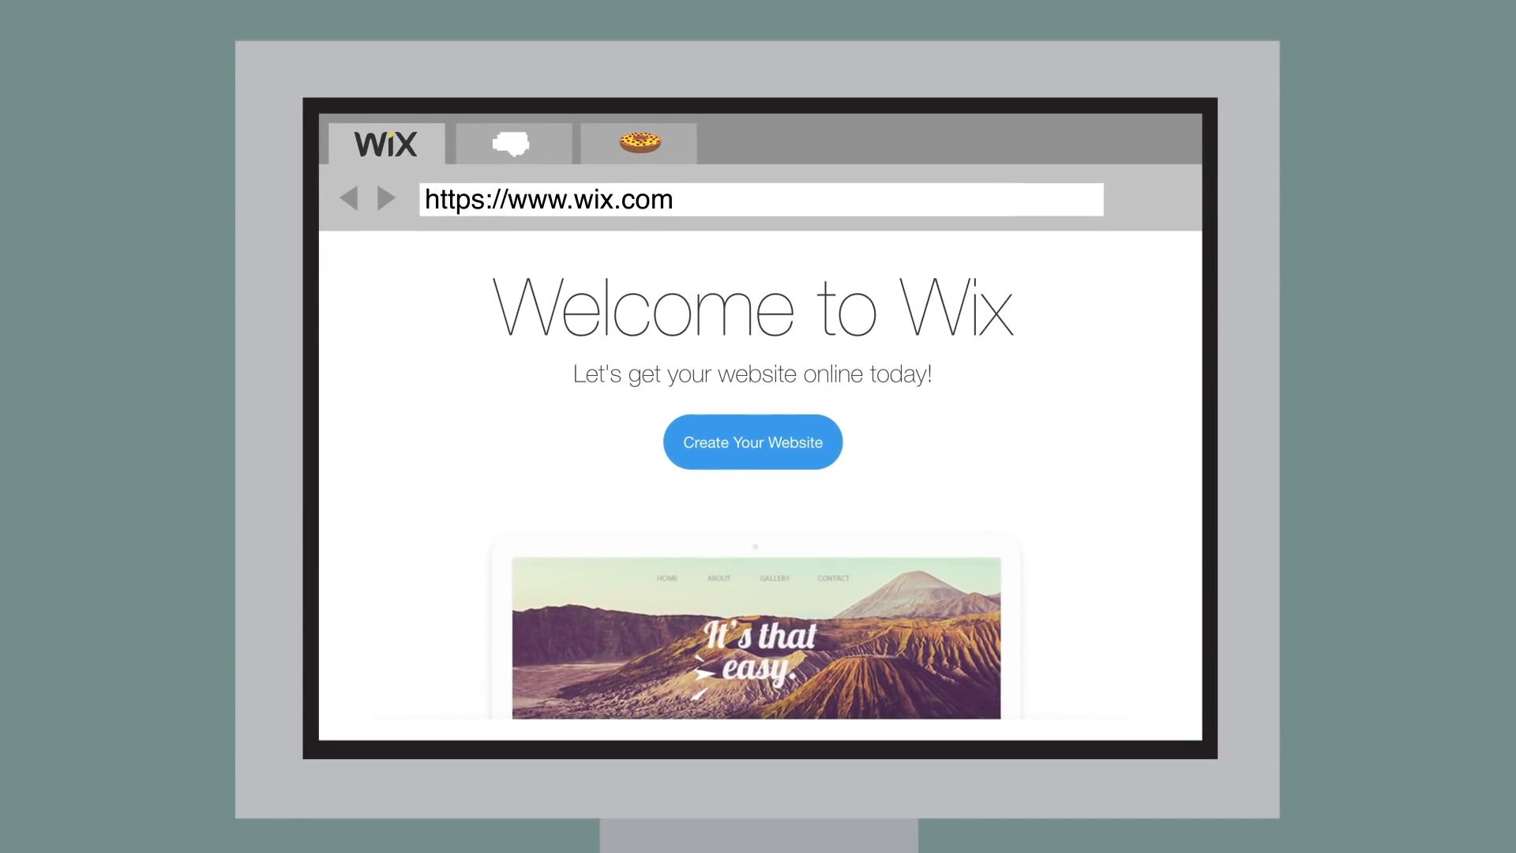
- Browse the Wix blank template layouts: Start from Scratch, Classic, Strip Header and Minimal
{"action": "left_click", "coordinate": [512, 144]}
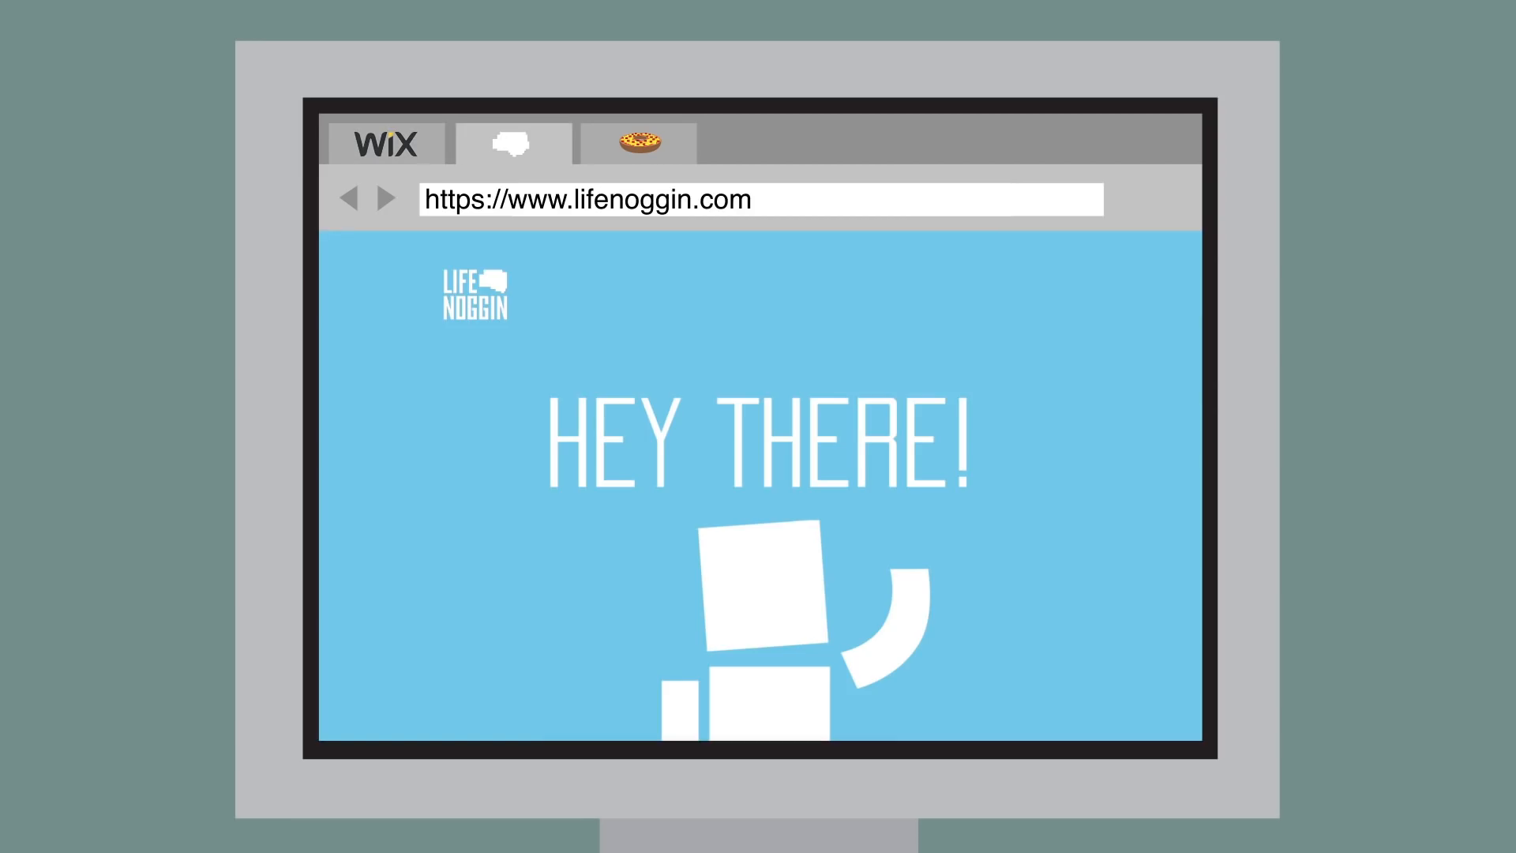
{"action": "left_click", "coordinate": [636, 144]}
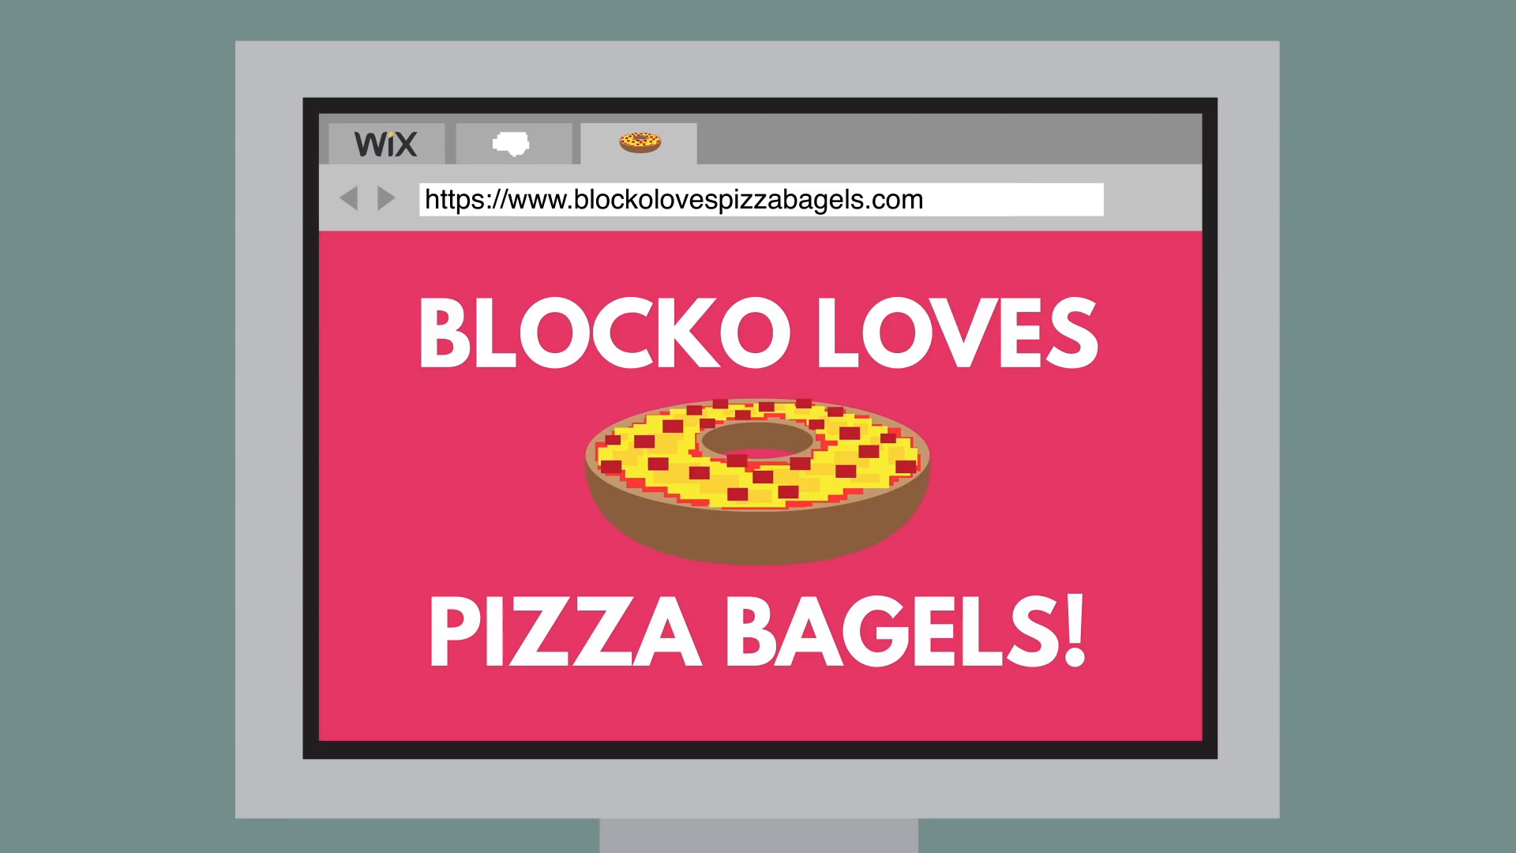
{"action": "left_click", "coordinate": [385, 144]}
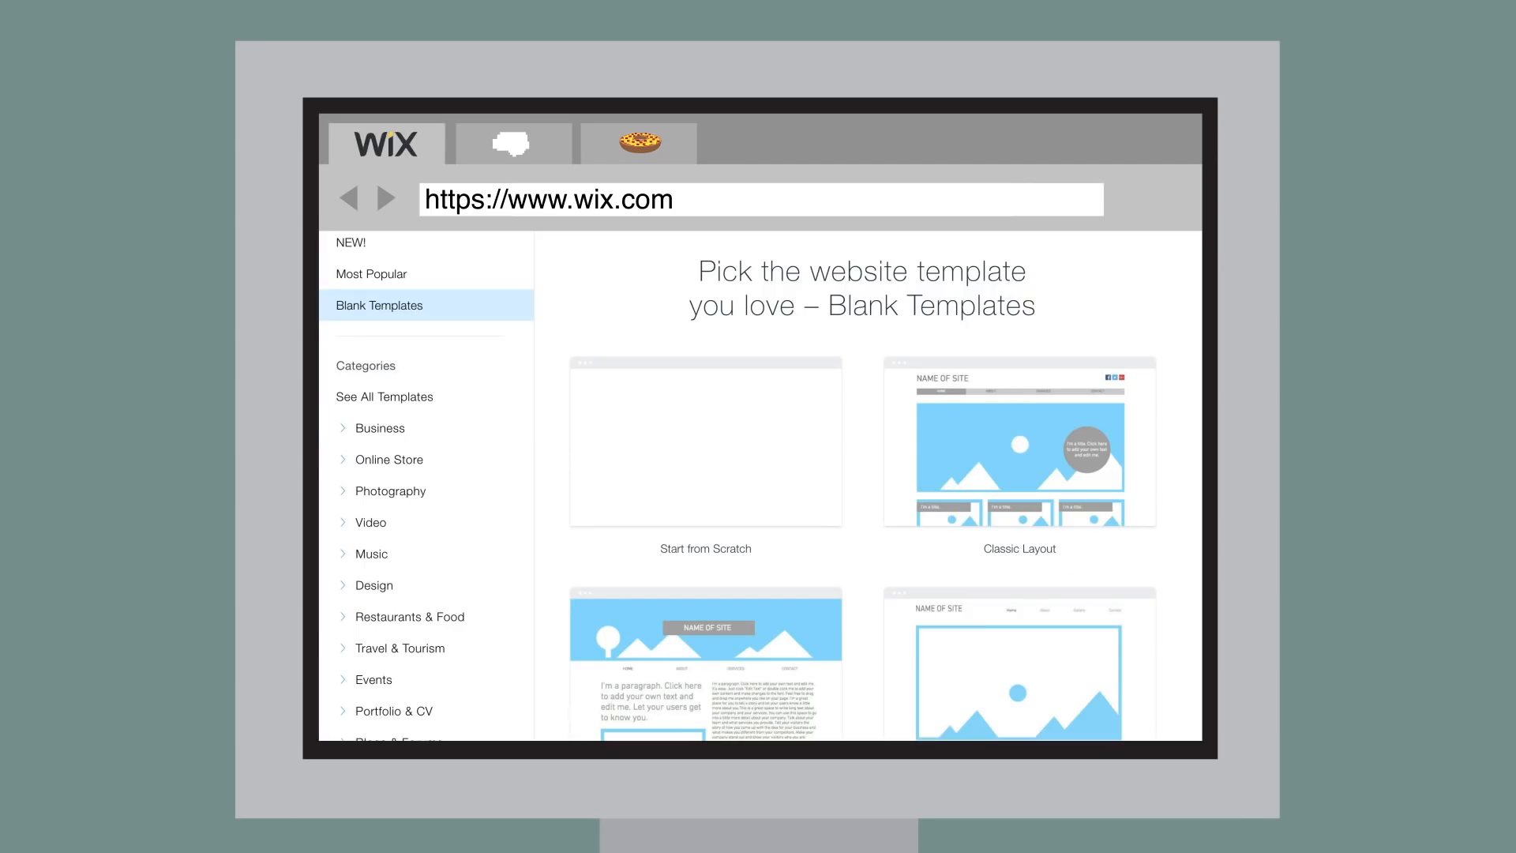
{"action": "scroll", "scroll_direction": "down", "scroll_amount": 3}
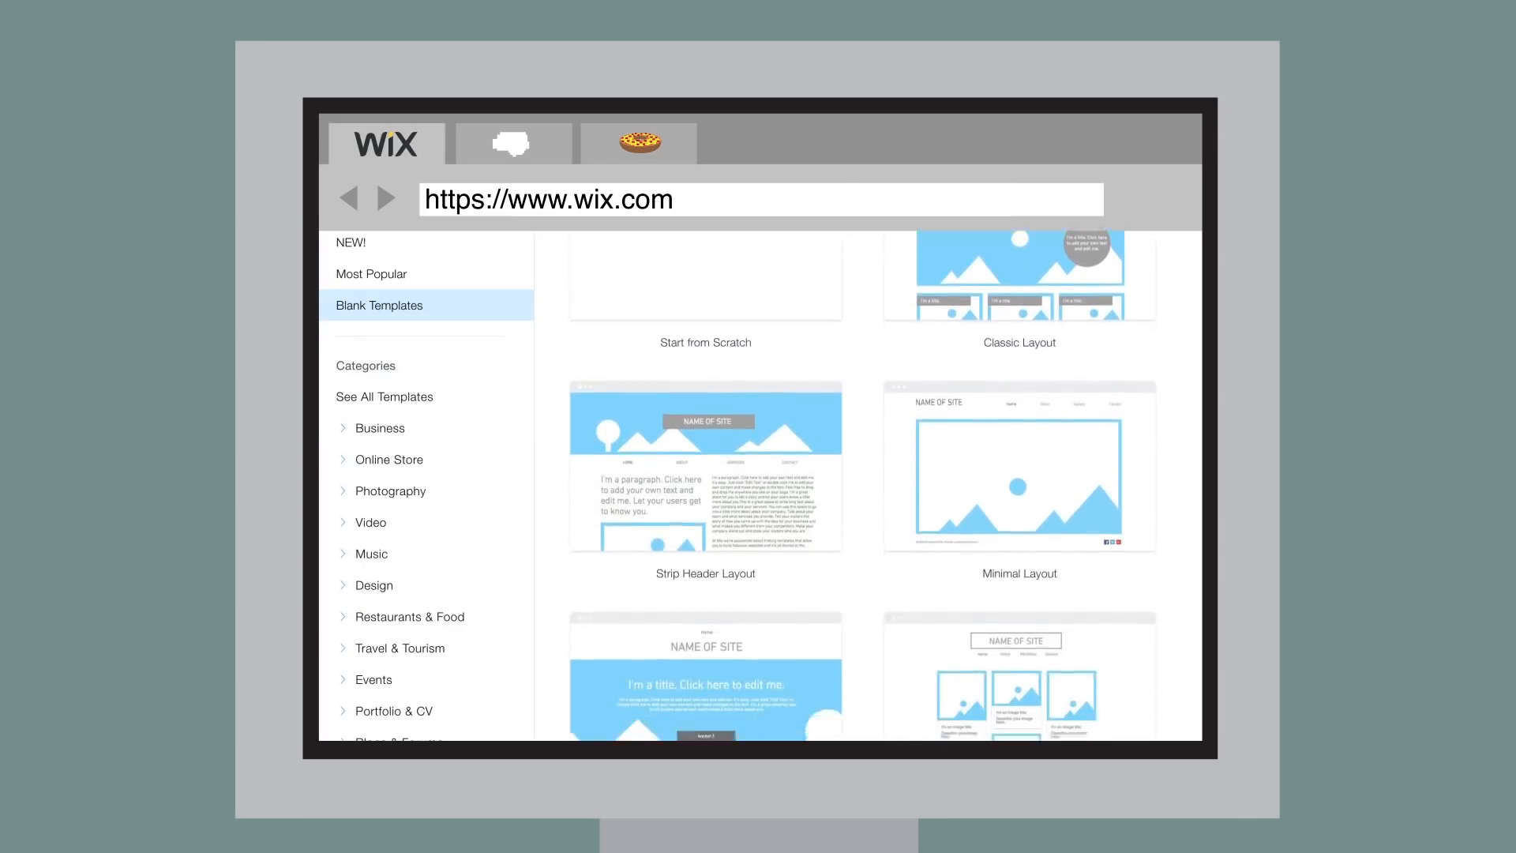
{"action": "scroll", "scroll_direction": "down", "scroll_amount": 3}
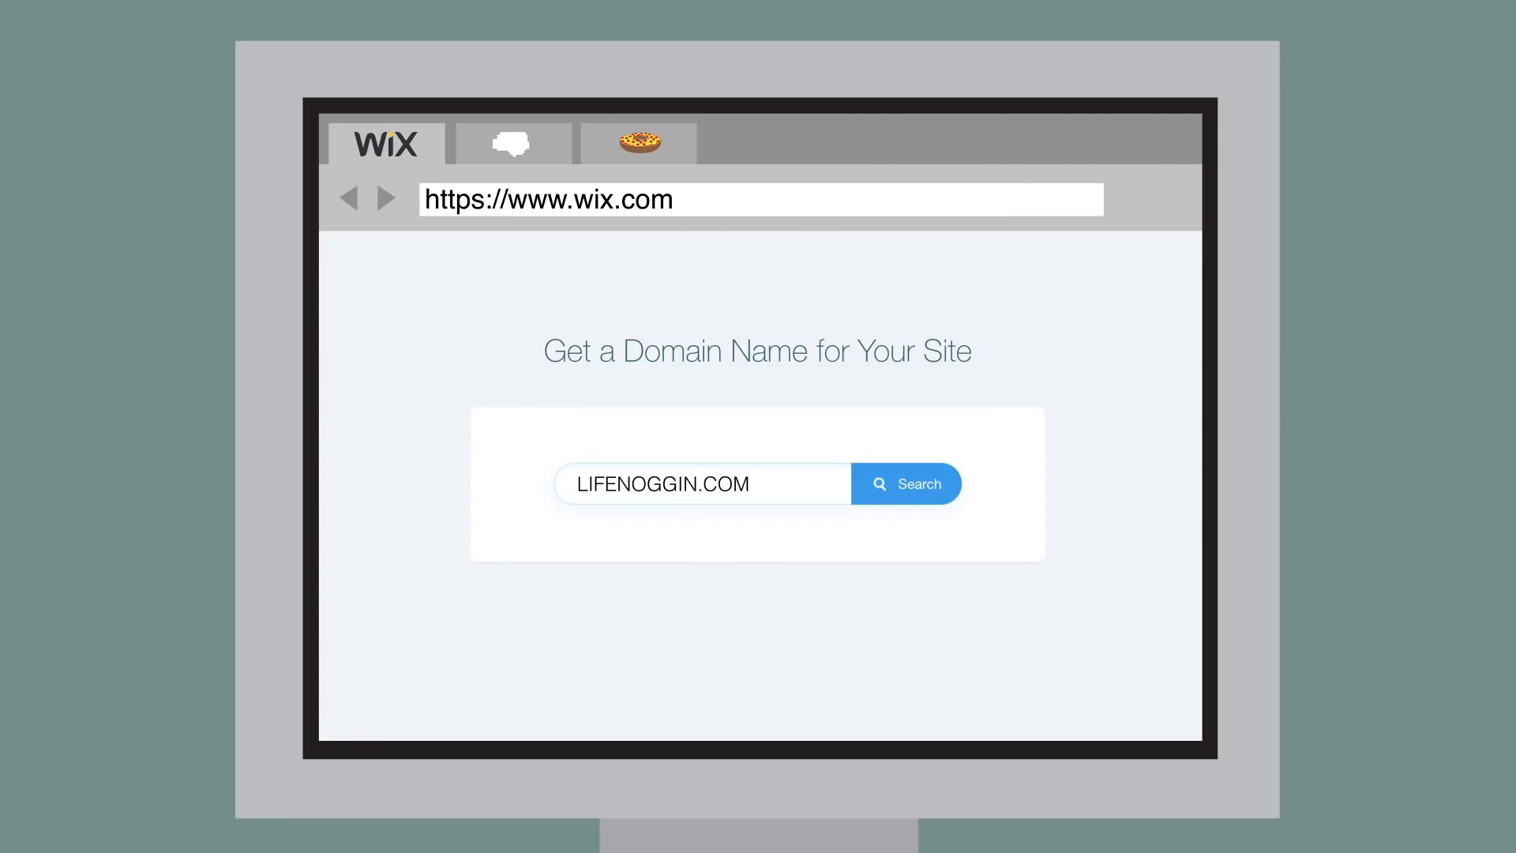
- Claim LIFENOGGIN.COM, give the page a blue background with logo and HEY THERE! heading, and publish it
{"action": "left_click", "coordinate": [906, 483]}
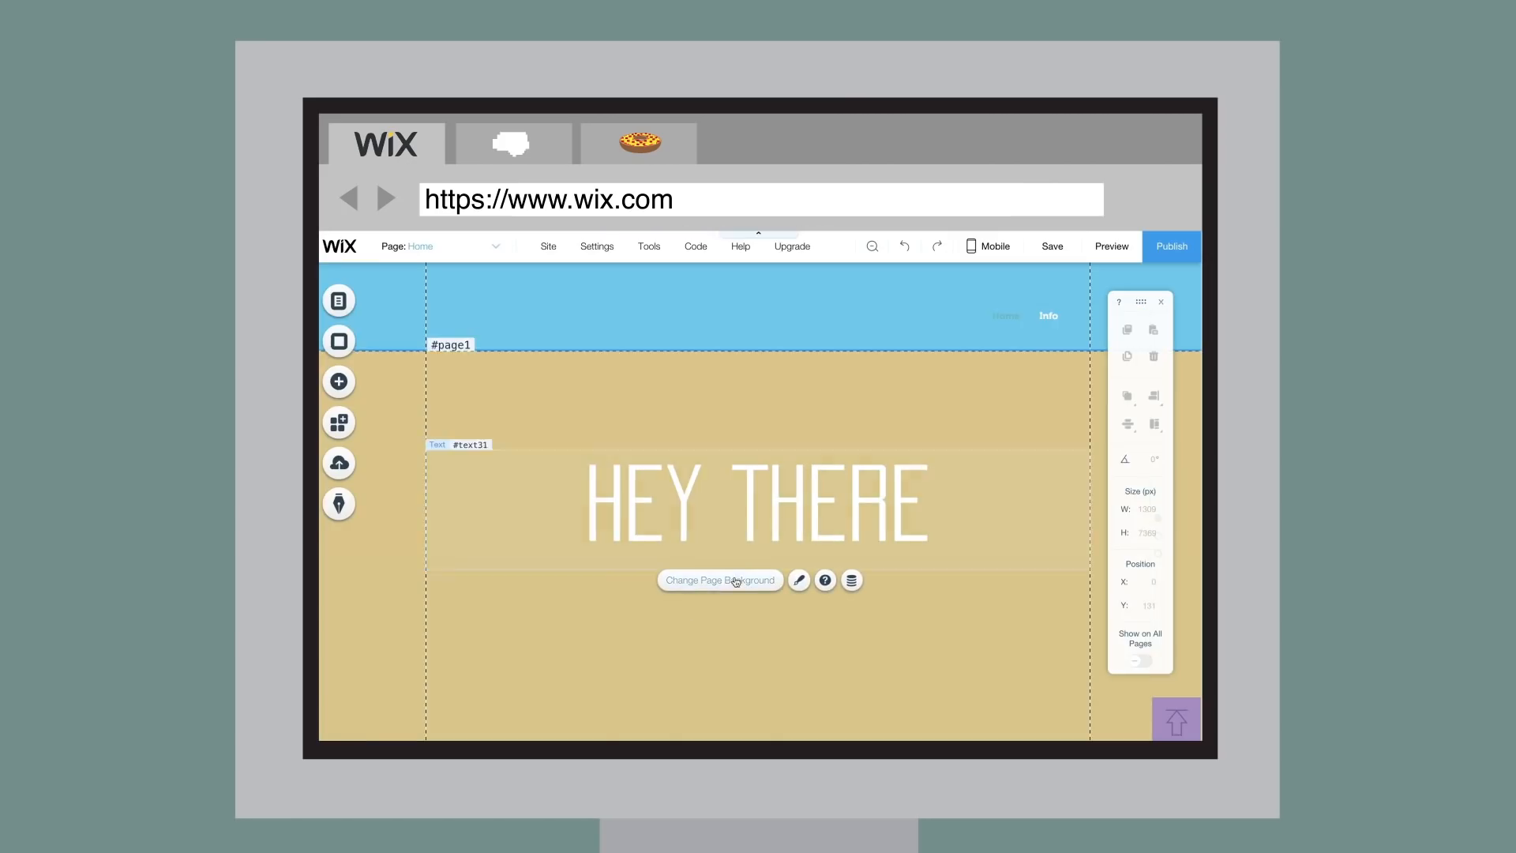
{"action": "left_click", "coordinate": [720, 580]}
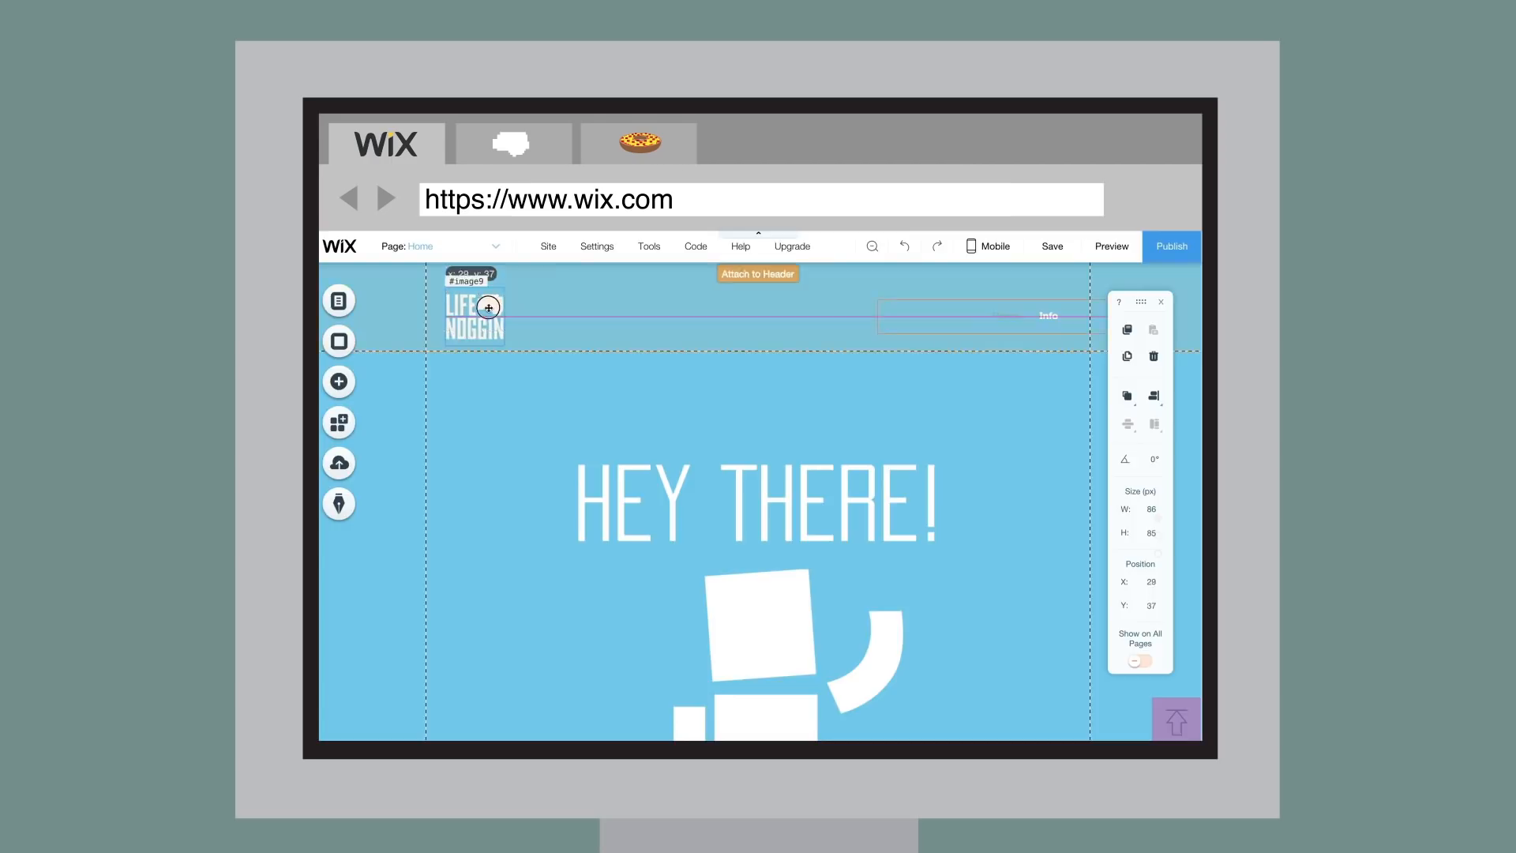
{"action": "left_click", "coordinate": [512, 144]}
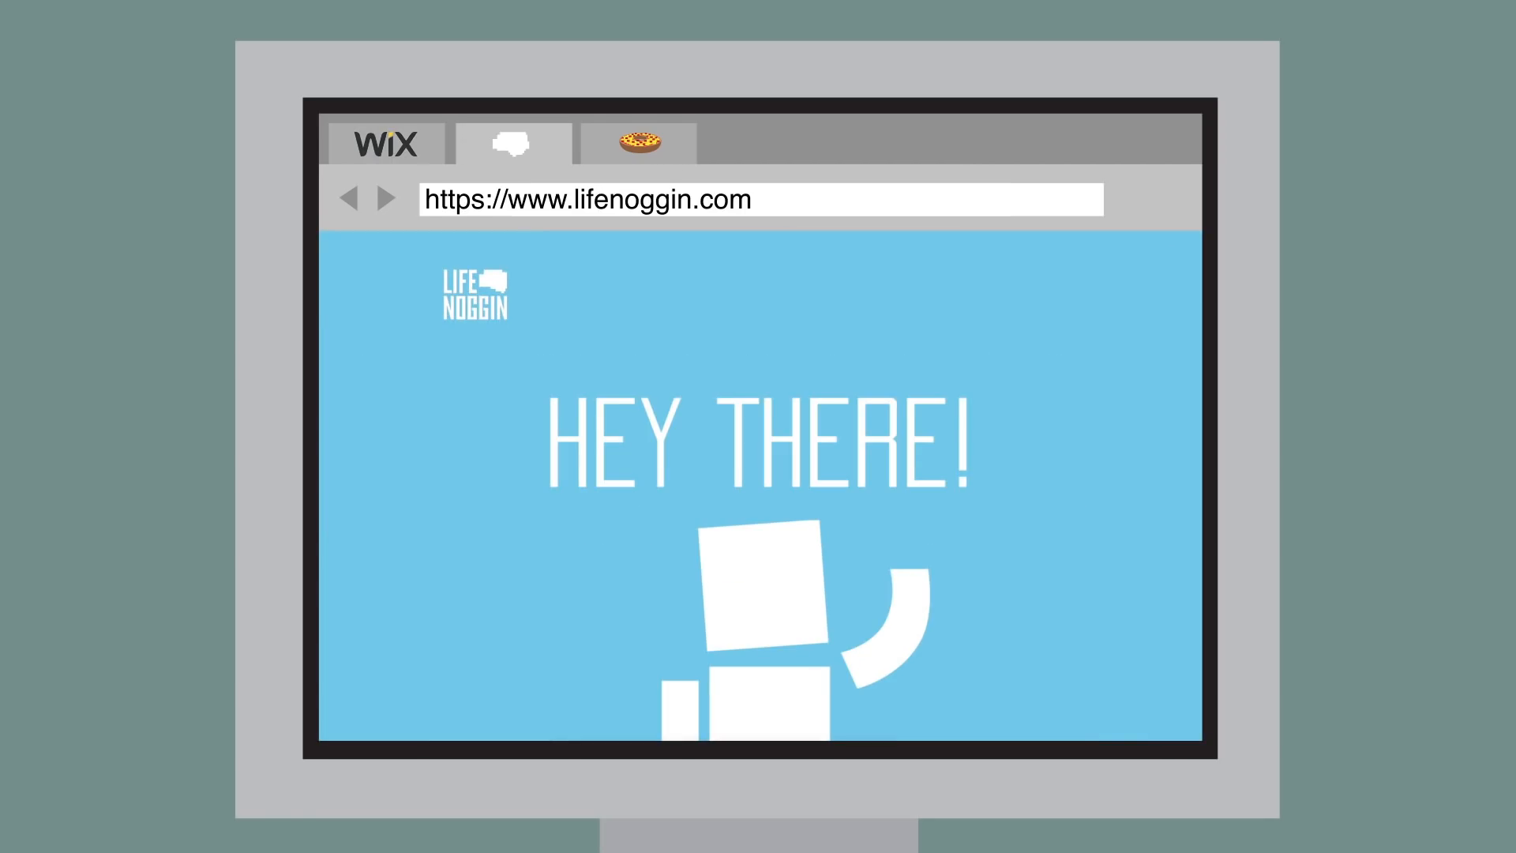